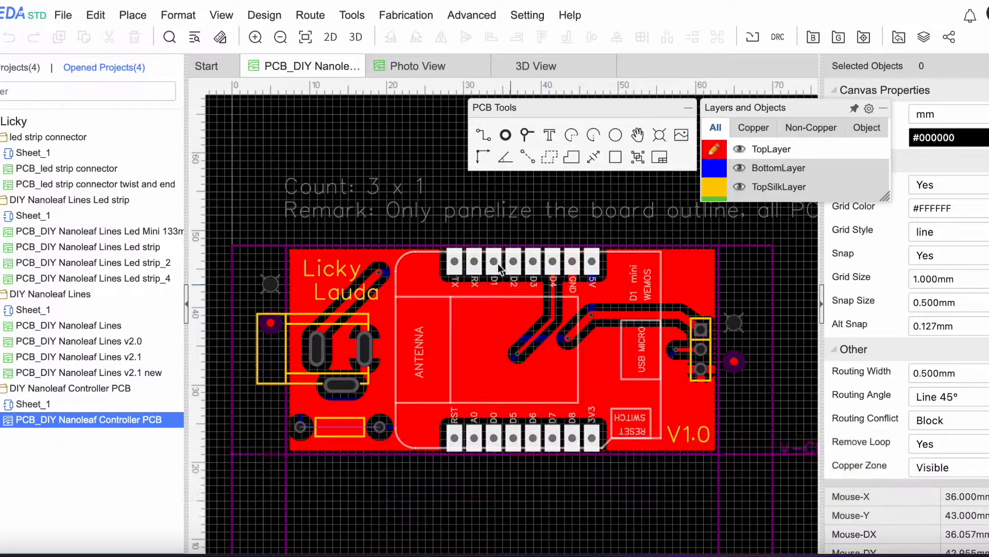
# View the Nanoleaf controller board in Photo View, then as a 3D model
pyautogui.click(418, 66)
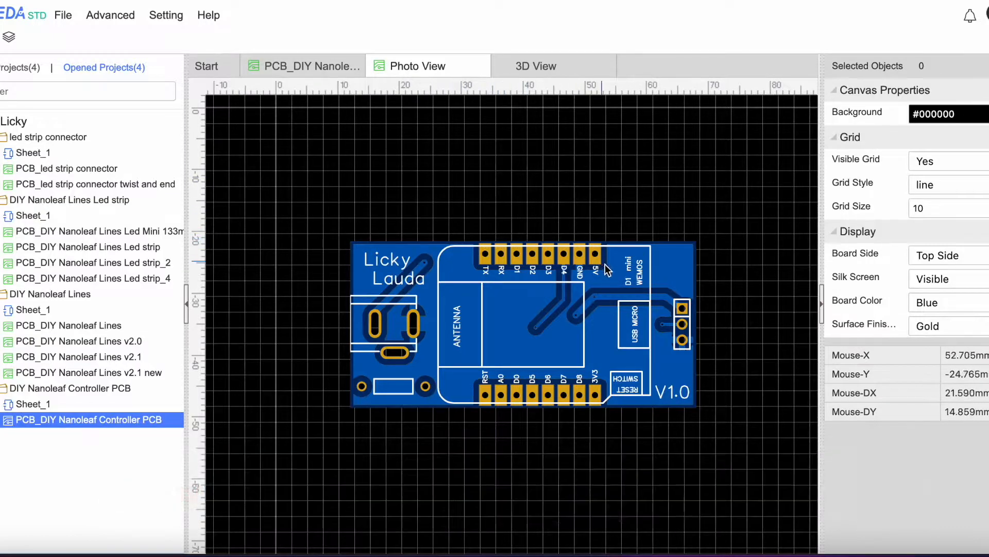
pyautogui.moveTo(714, 295)
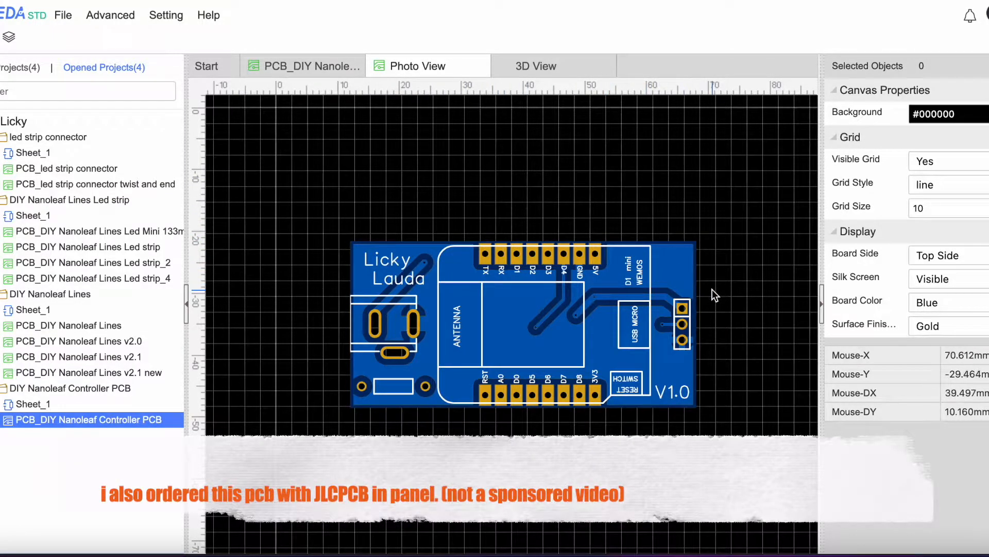
pyautogui.click(536, 65)
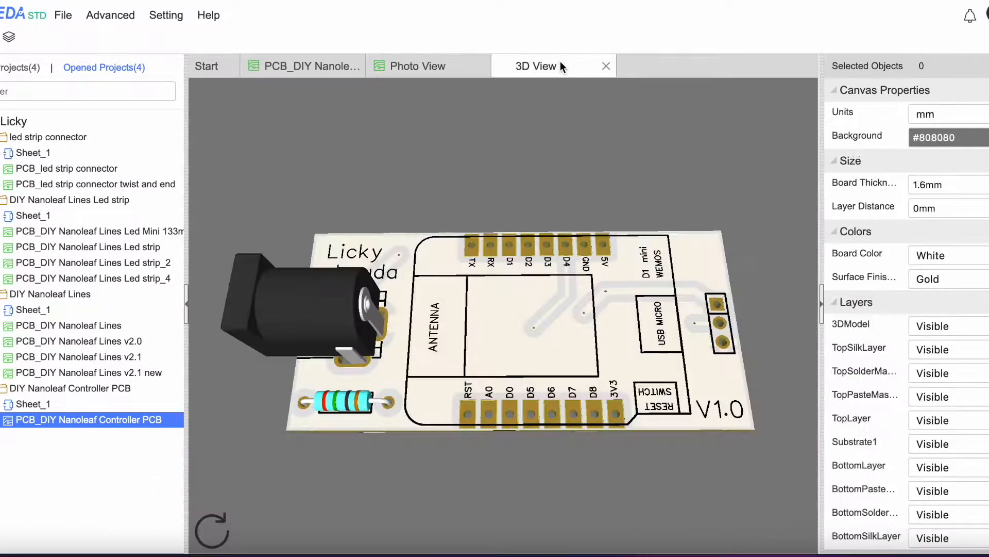